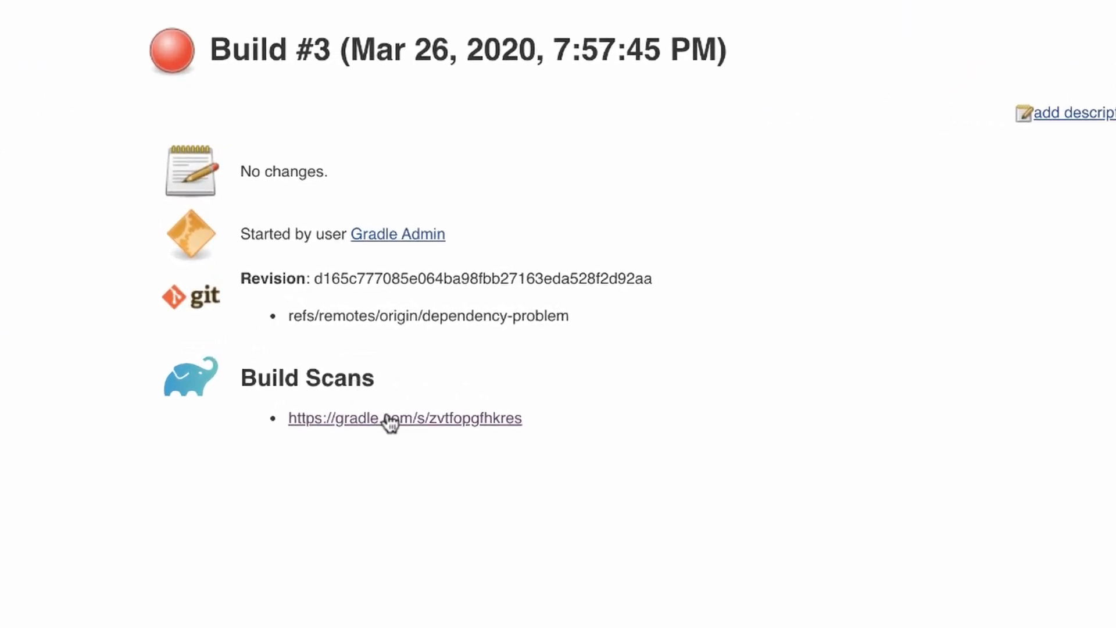
# Step: From the failed build's scan, compare it with the successful :dependencyProblem:build run 4 hours earlier
pyautogui.click(405, 418)
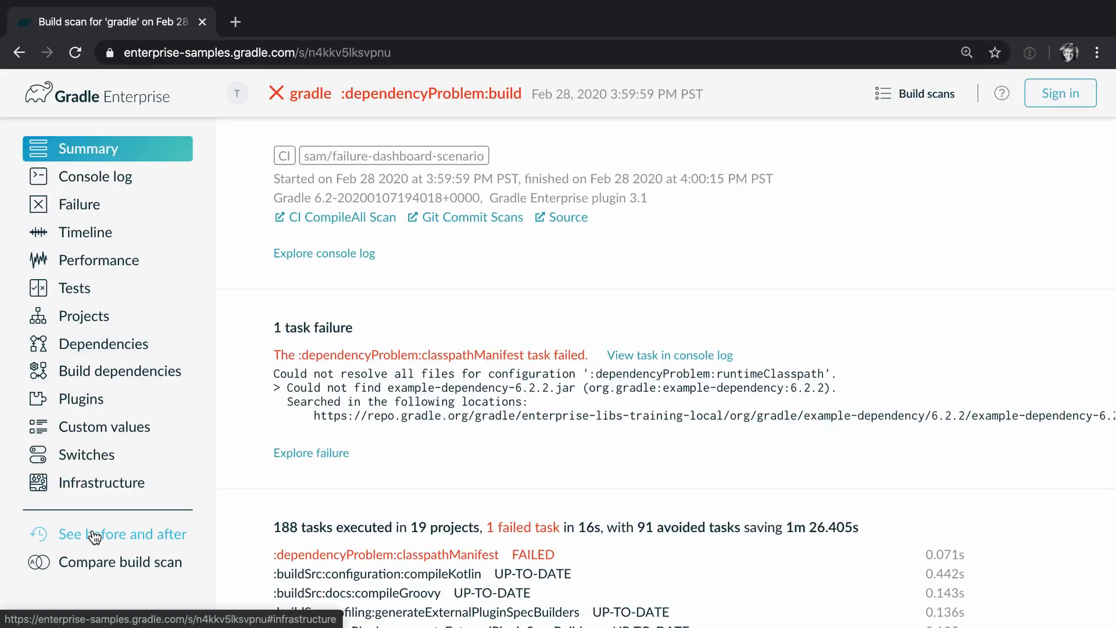
pyautogui.click(122, 535)
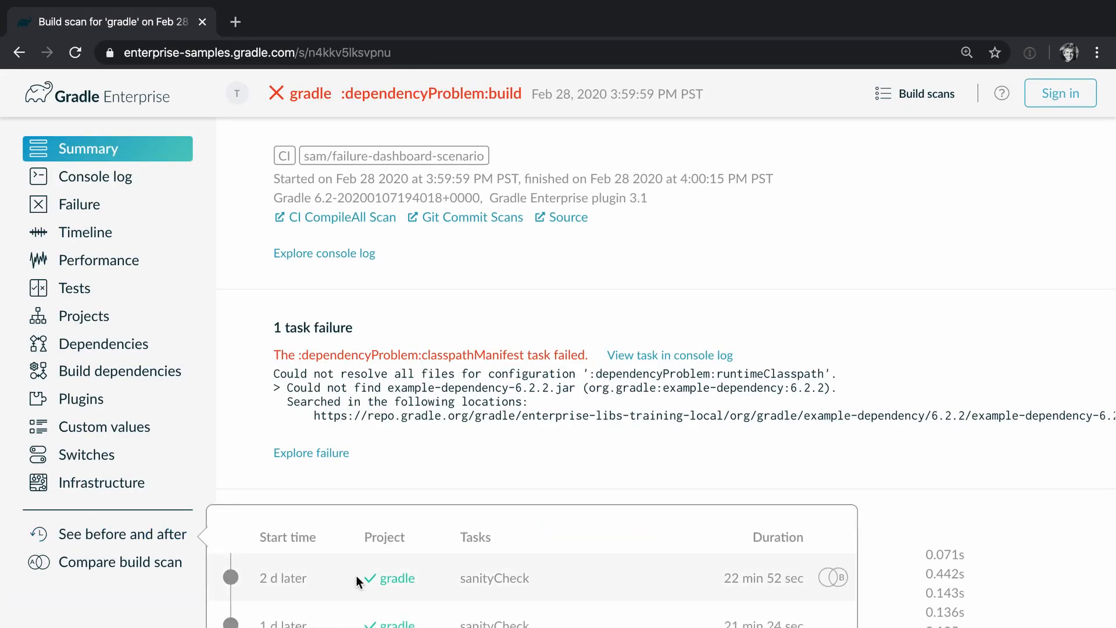
pyautogui.scroll(-3)
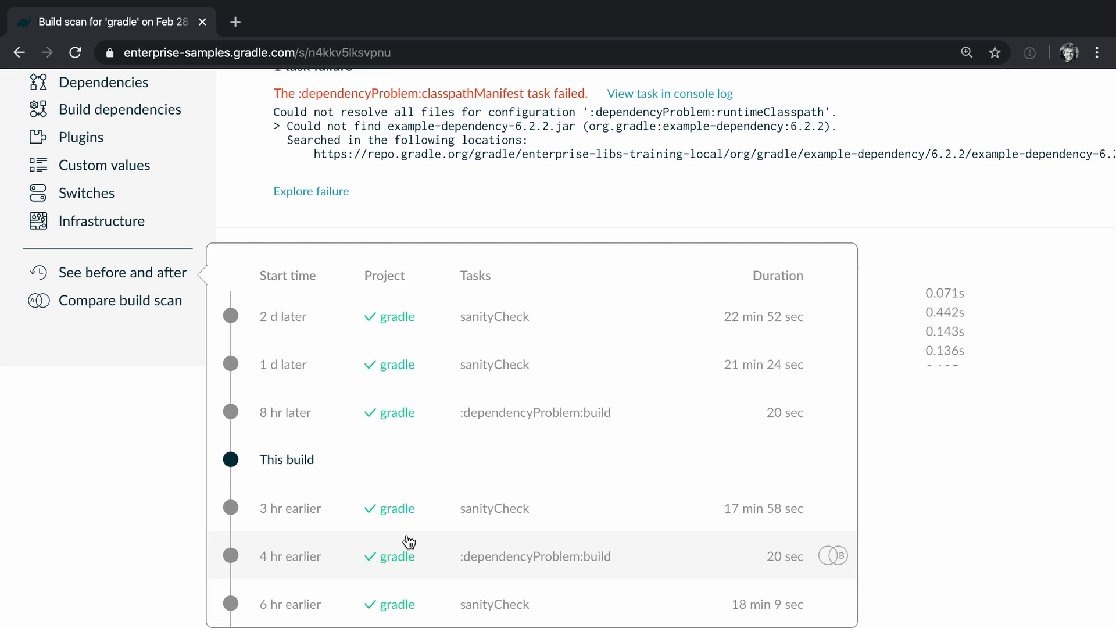
pyautogui.moveTo(833, 556)
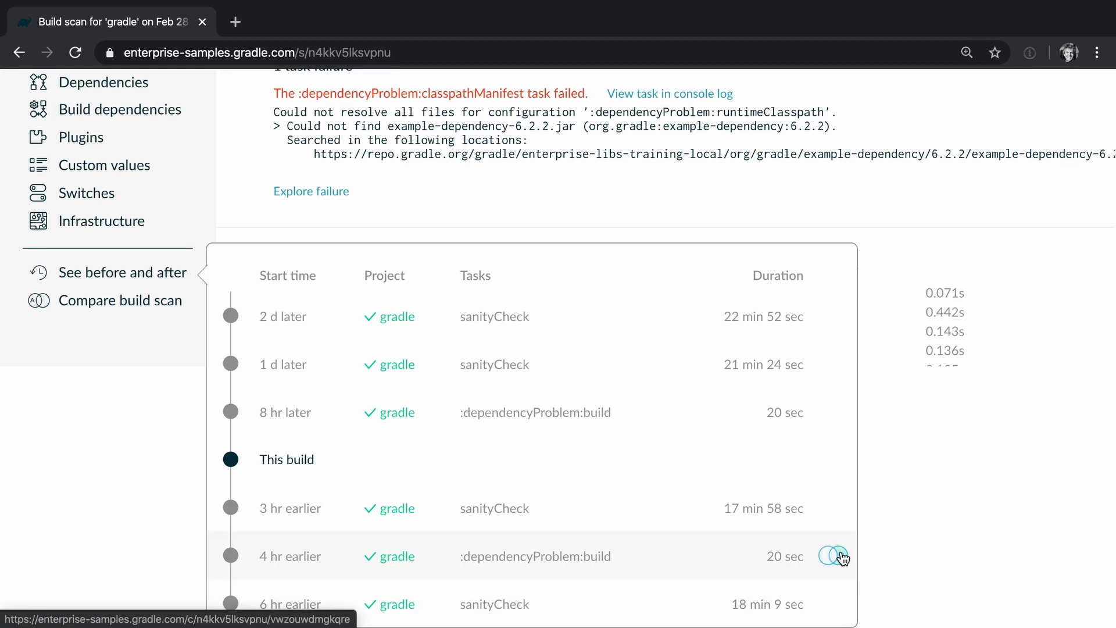
pyautogui.click(832, 556)
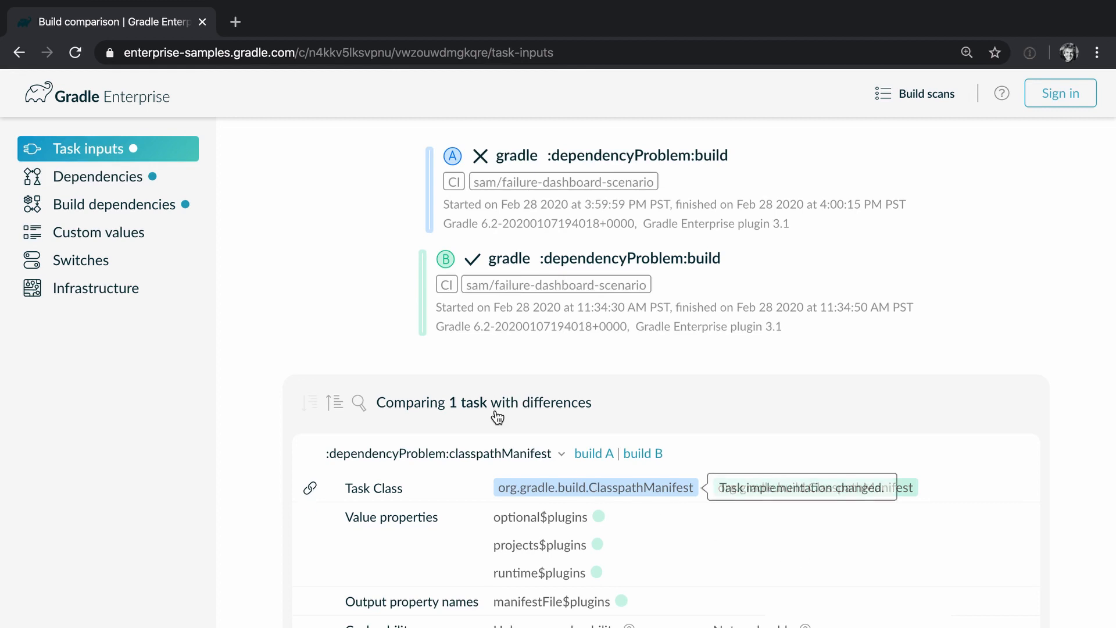
# Step: View the Task inputs section showing the classpathManifest task with differing inputs
pyautogui.click(100, 176)
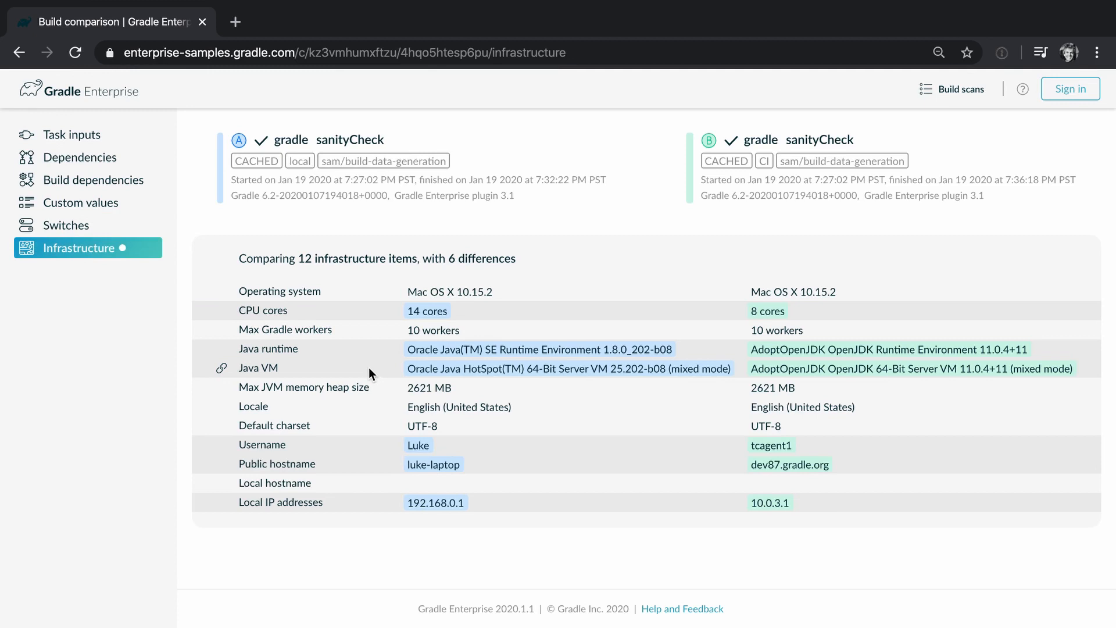
pyautogui.moveTo(268, 348)
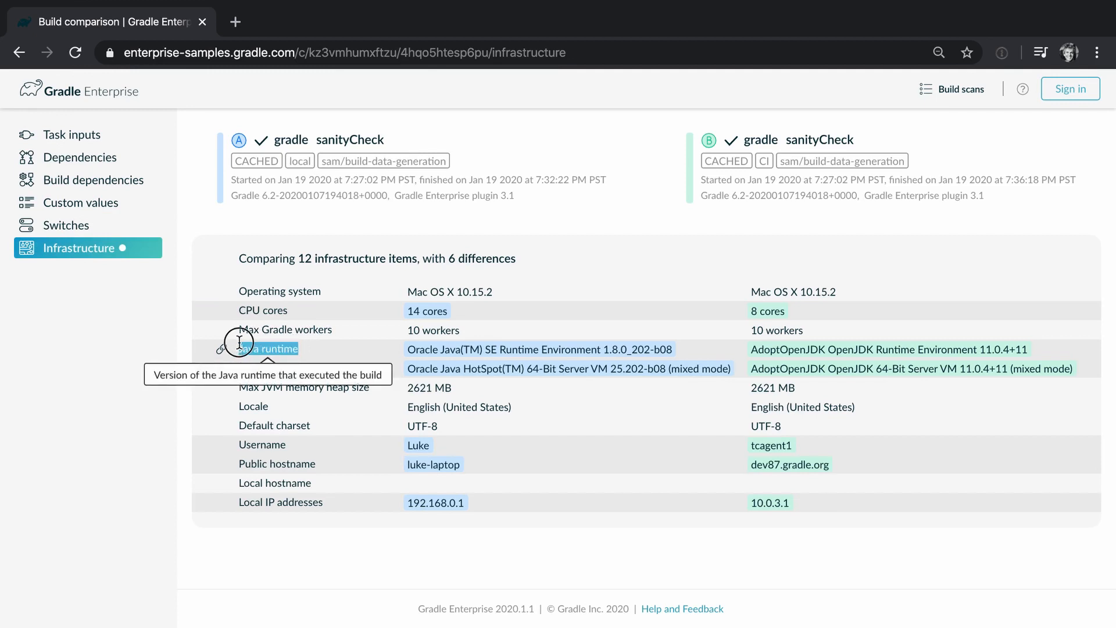
pyautogui.moveTo(296, 311)
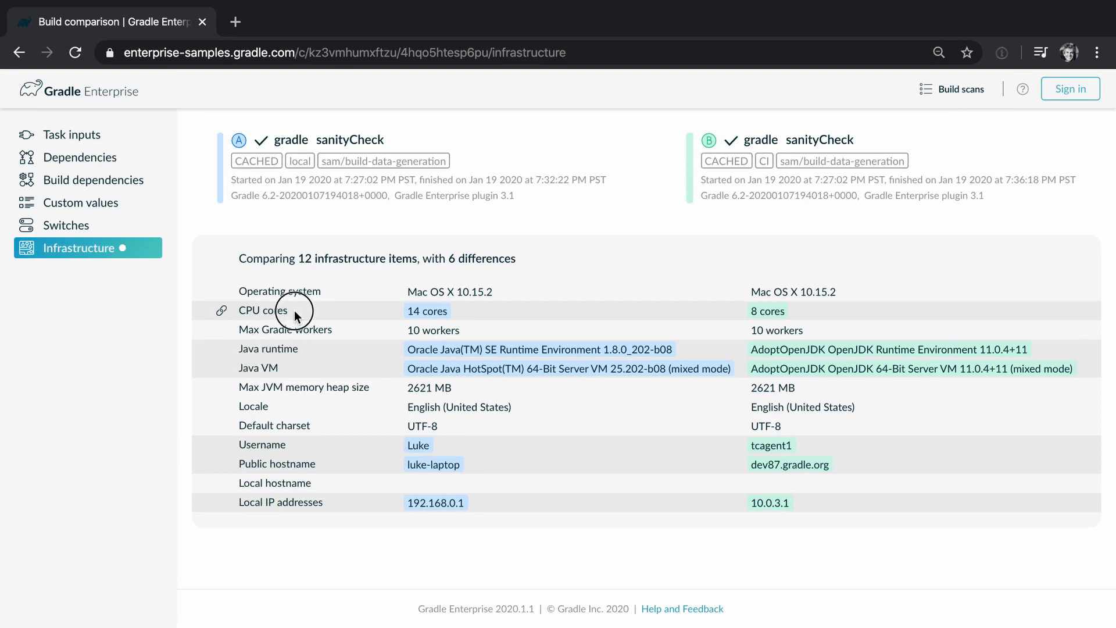